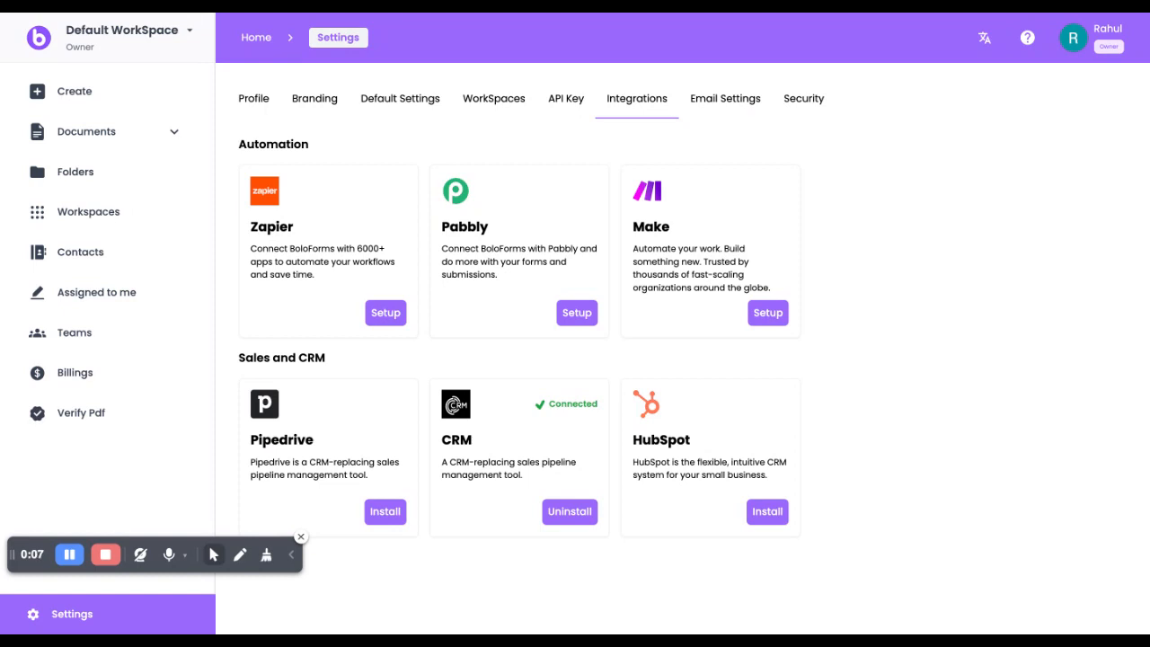
From Documents, start editing the fields of the salesagreement.pdf template.
{"action": "left_click", "coordinate": [253, 97]}
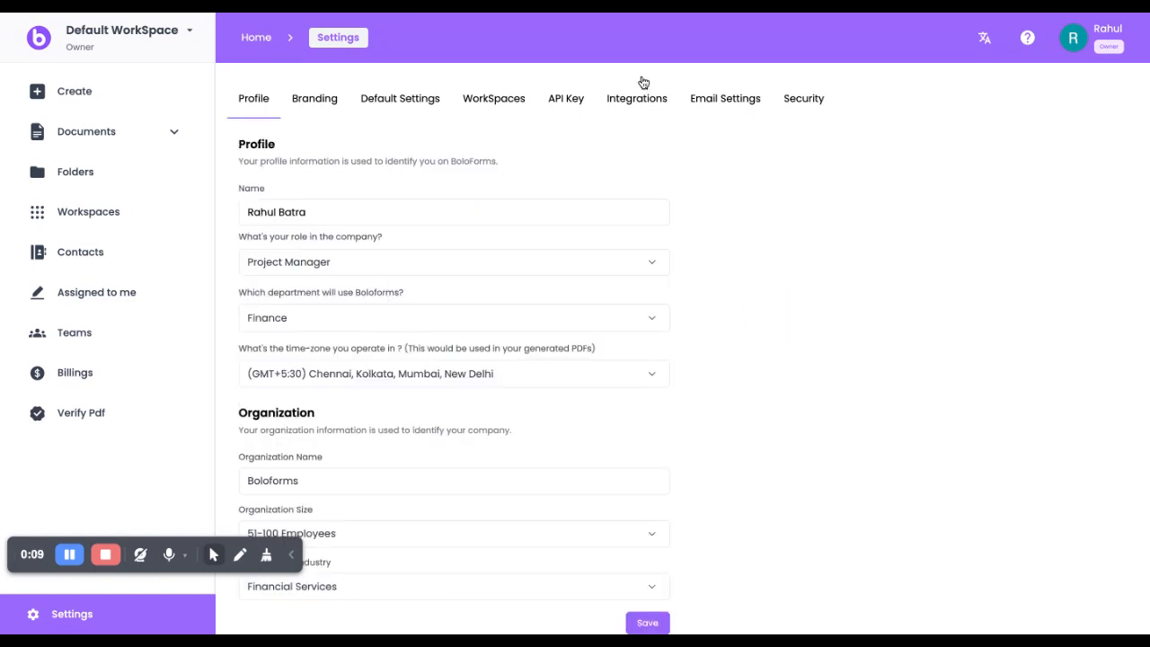
{"action": "left_click", "coordinate": [636, 97]}
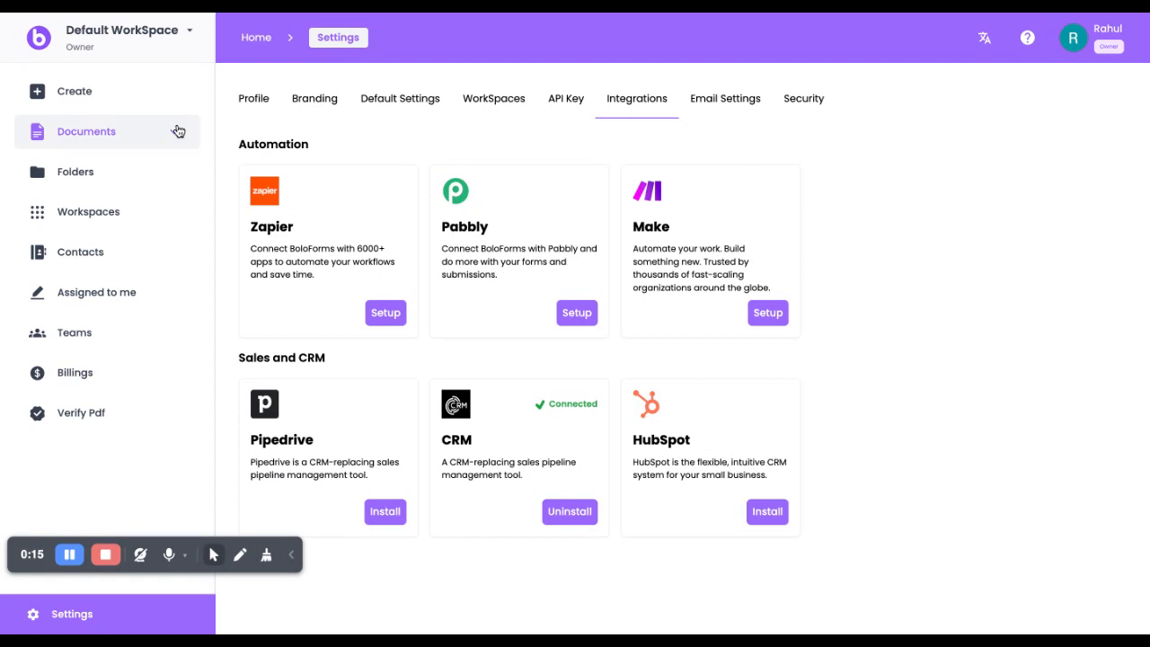
{"action": "left_click", "coordinate": [101, 230]}
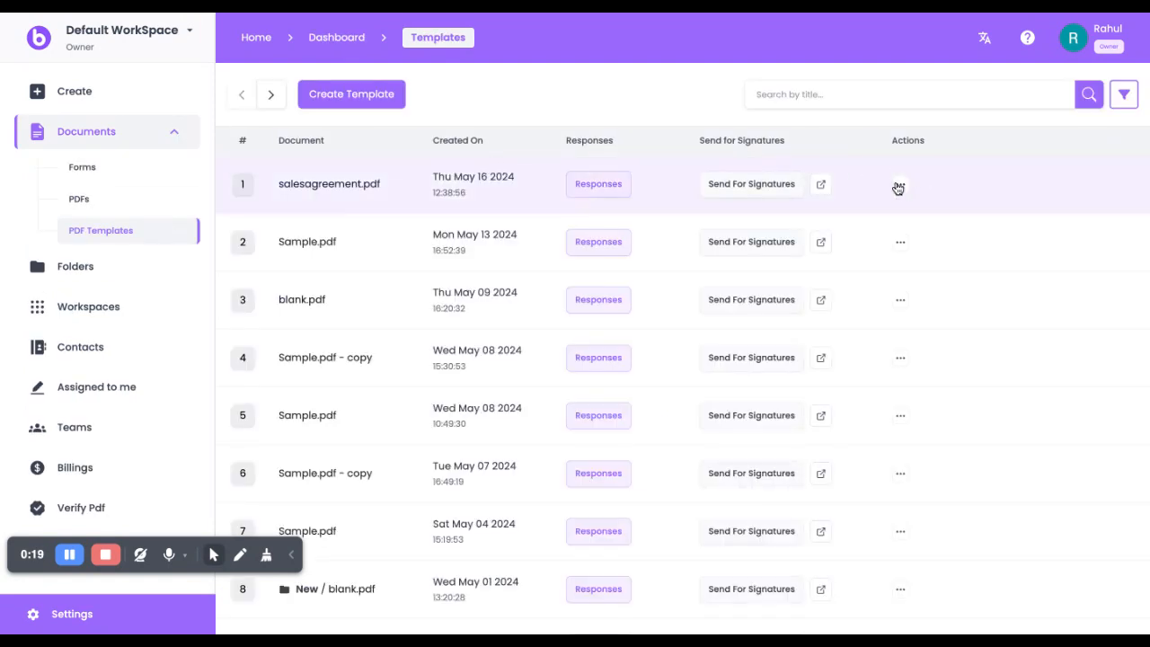
{"action": "left_click", "coordinate": [898, 183]}
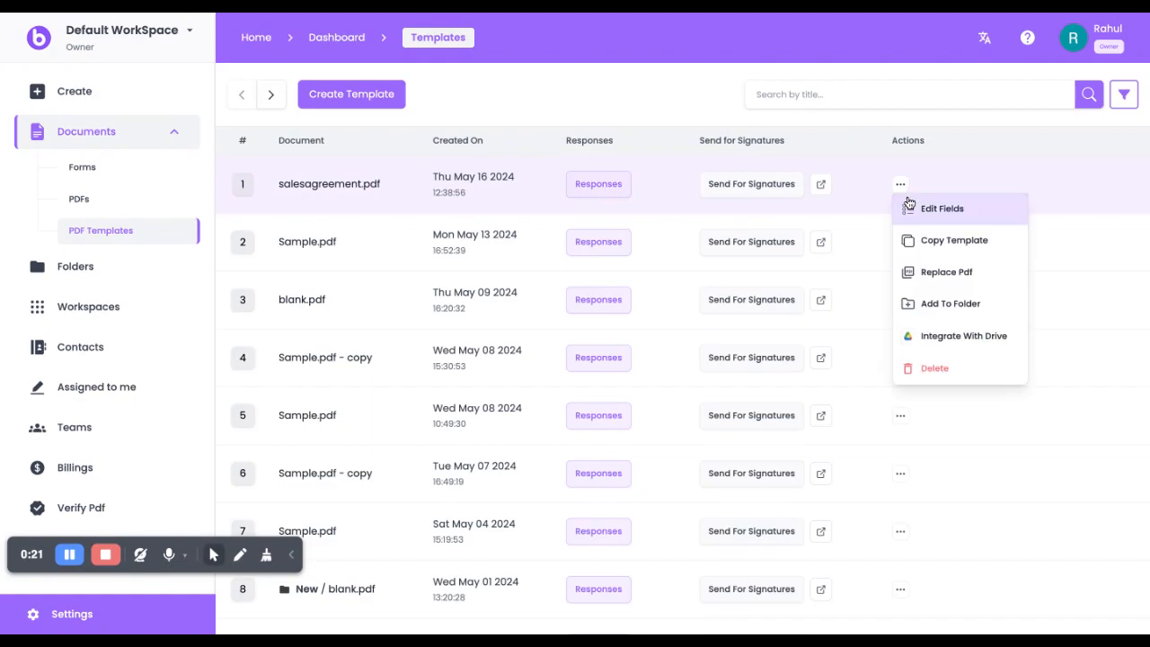
{"action": "left_click", "coordinate": [942, 209]}
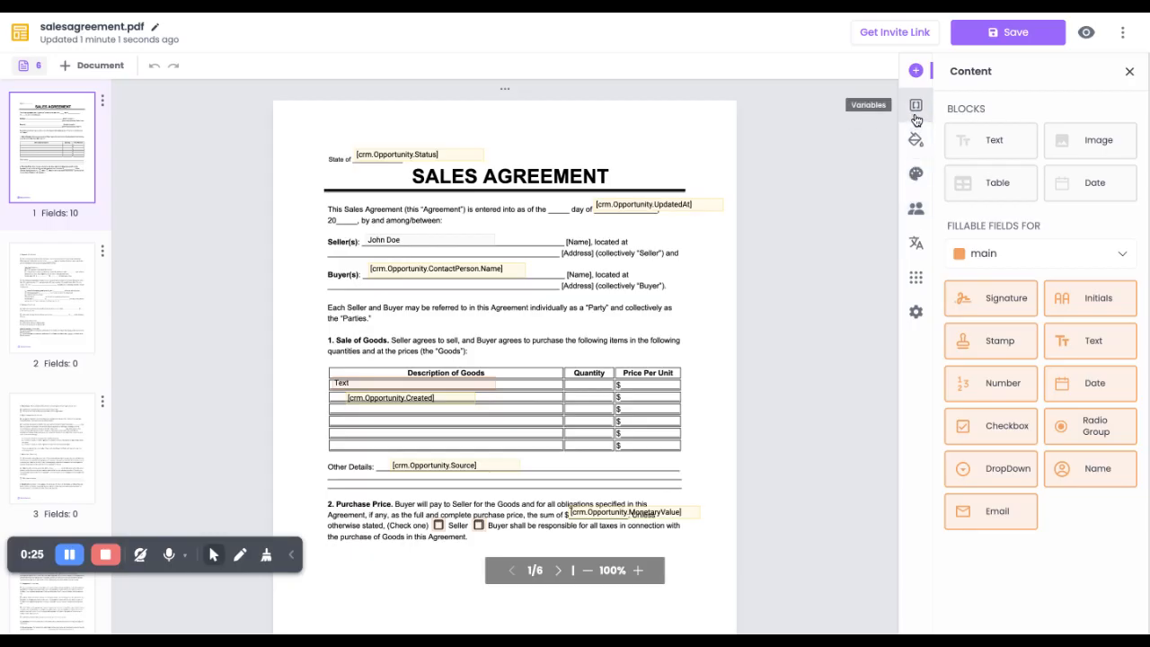
Show the Variables panel and review the CRM opportunity variables list.
{"action": "left_click", "coordinate": [916, 105]}
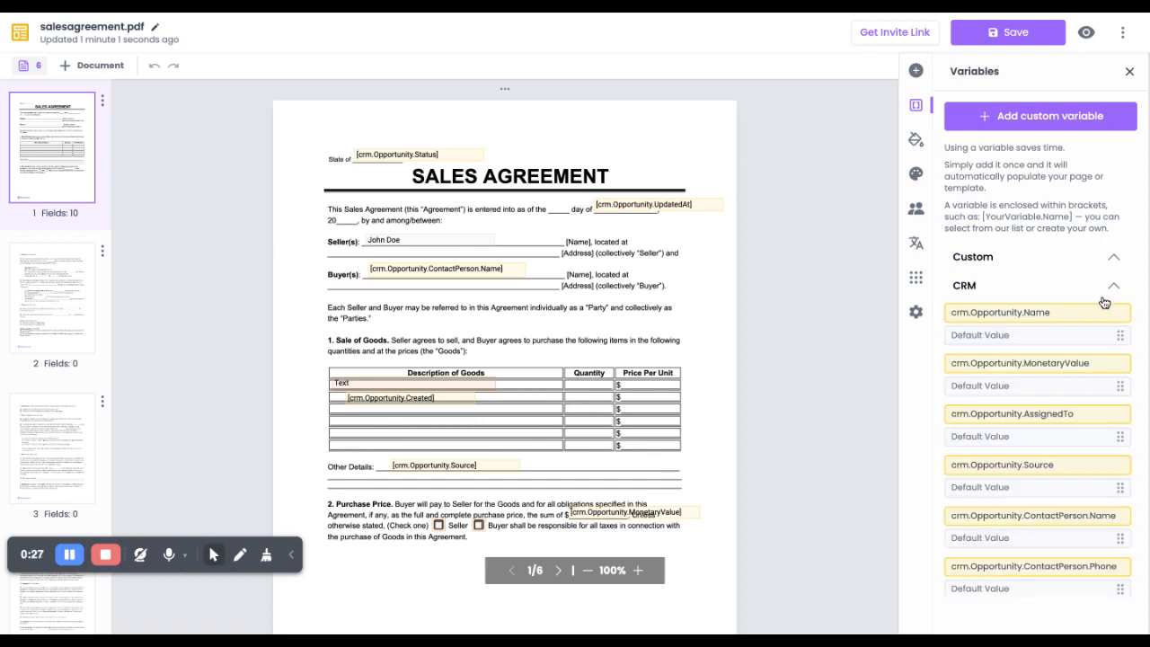
{"action": "scroll", "scroll_direction": "down", "scroll_amount": 3}
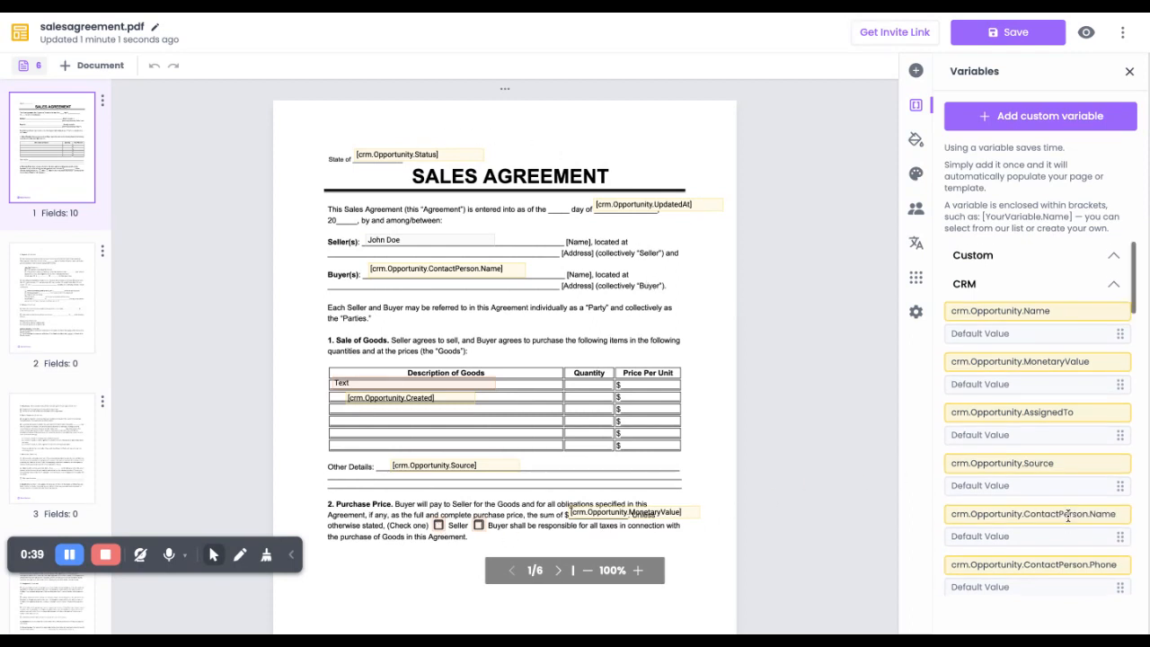
{"action": "scroll", "scroll_direction": "down", "scroll_amount": 3}
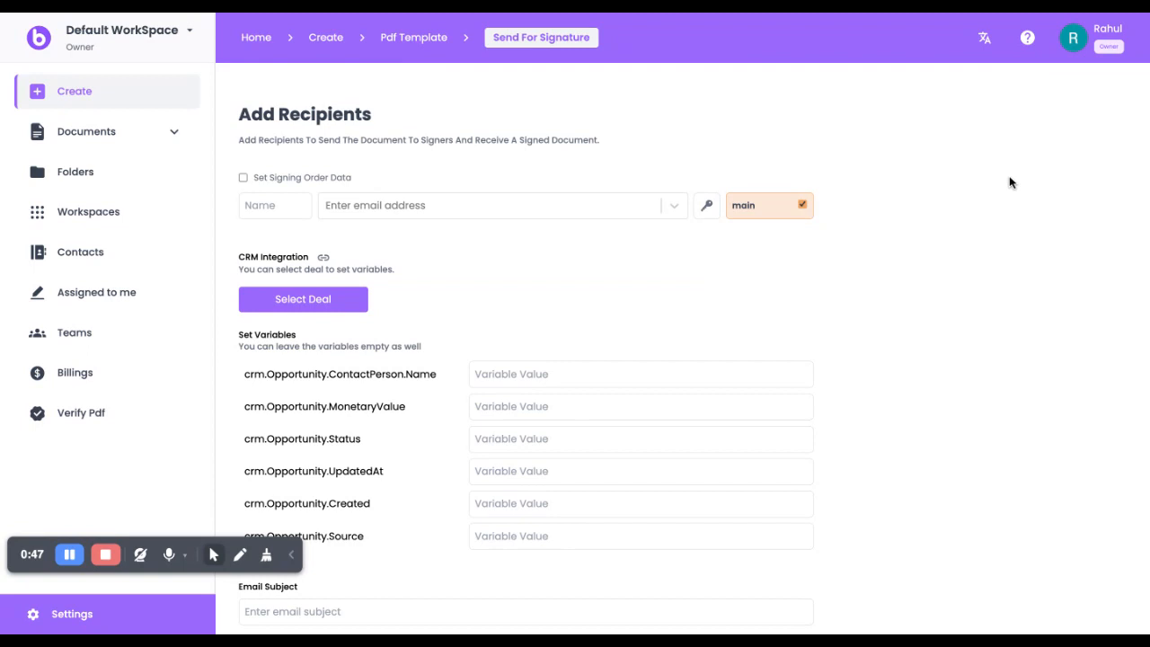
Link the Real estate Deal so its data auto-fills the CRM variables.
{"action": "scroll", "scroll_direction": "down", "scroll_amount": 3}
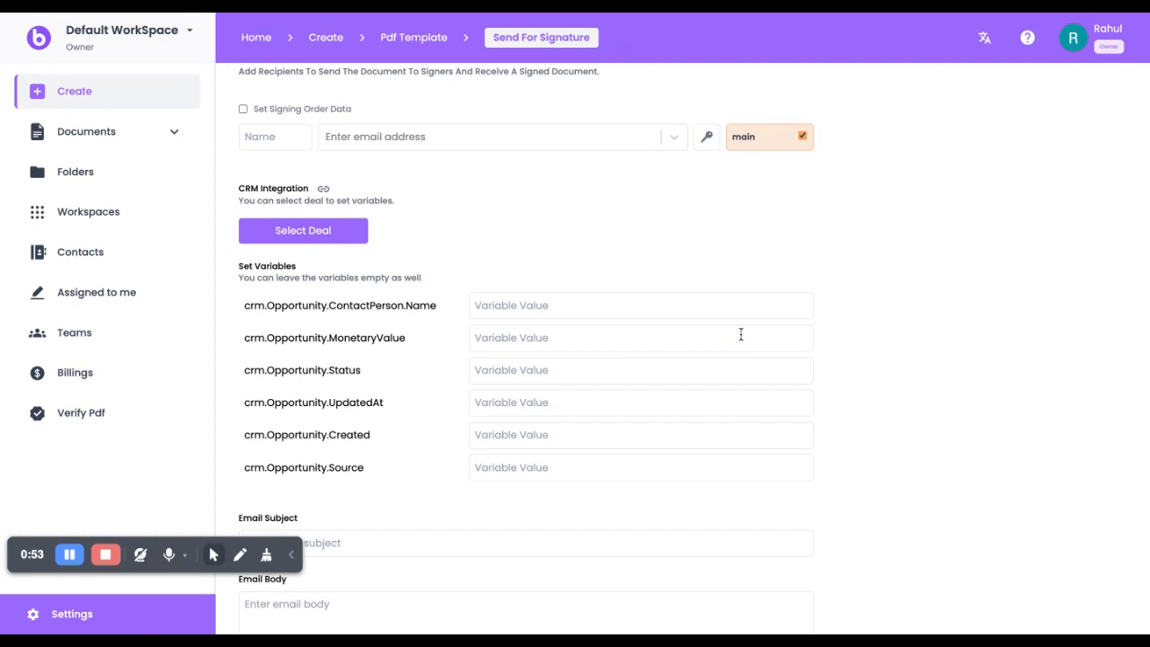
{"action": "left_click", "coordinate": [302, 230]}
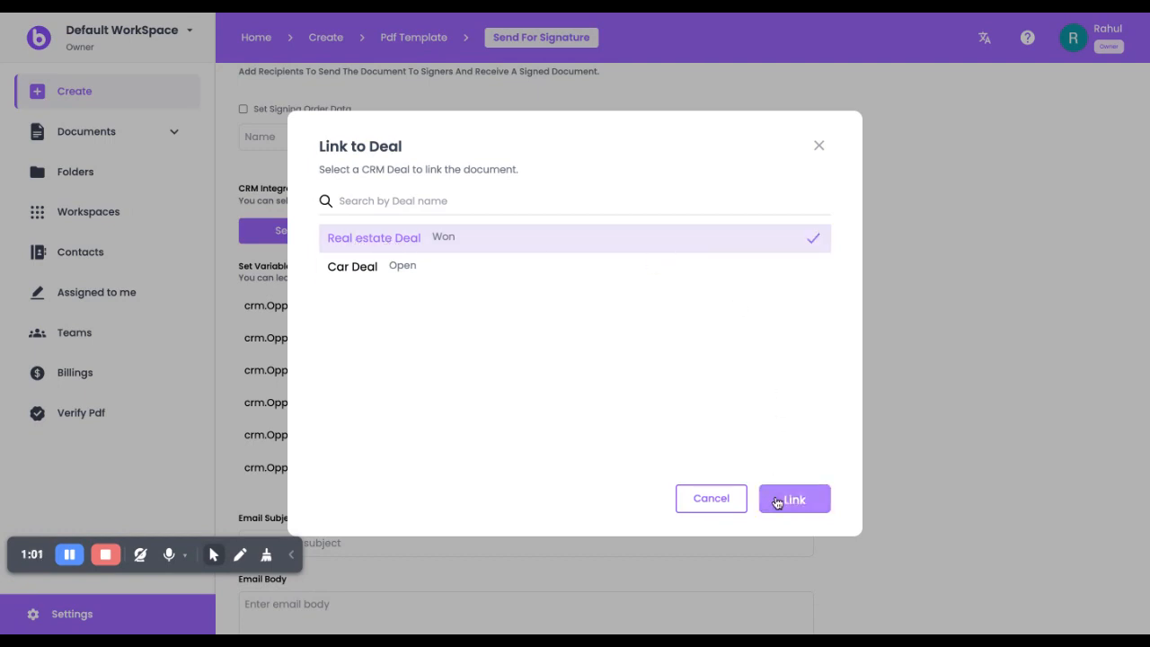
{"action": "left_click", "coordinate": [794, 500]}
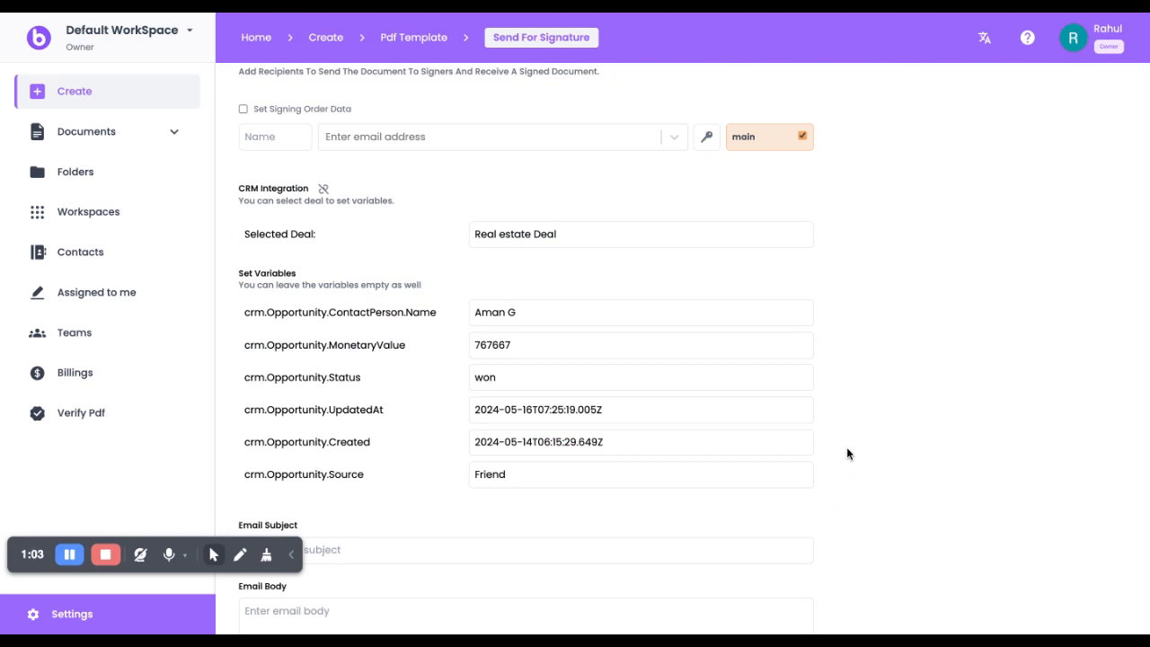
{"action": "mouse_move", "coordinate": [866, 411]}
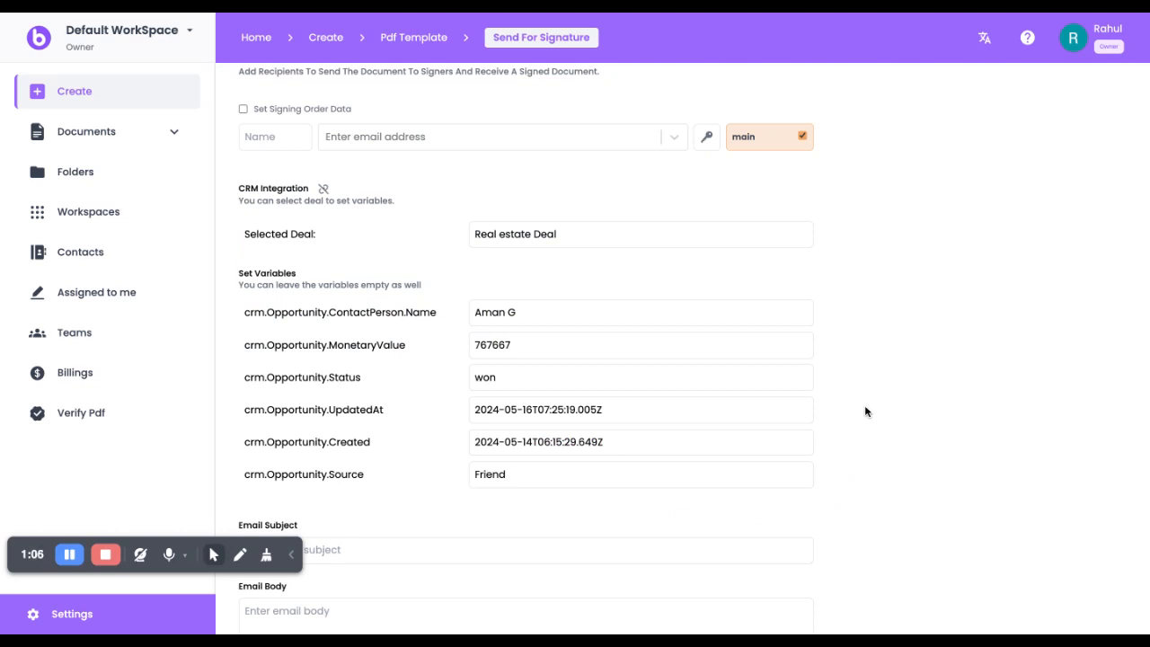